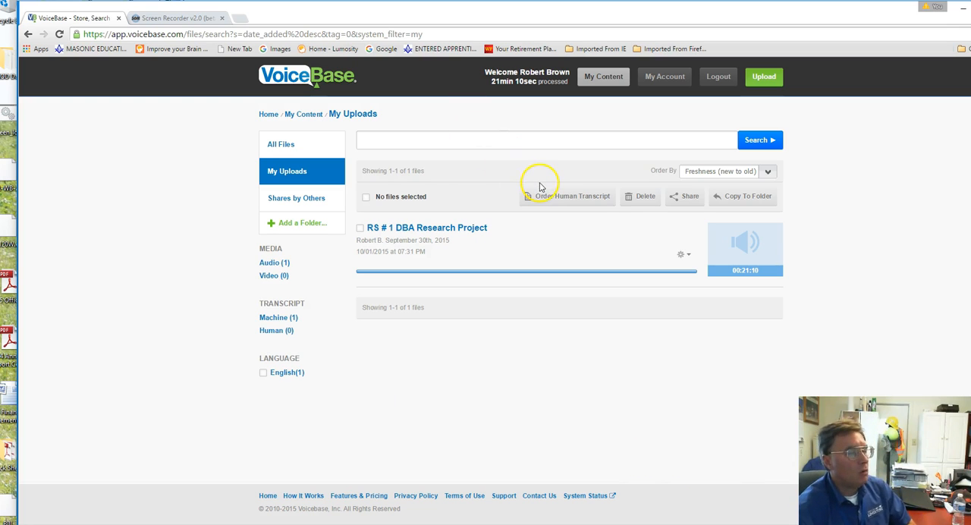
mouse_move(377, 112)
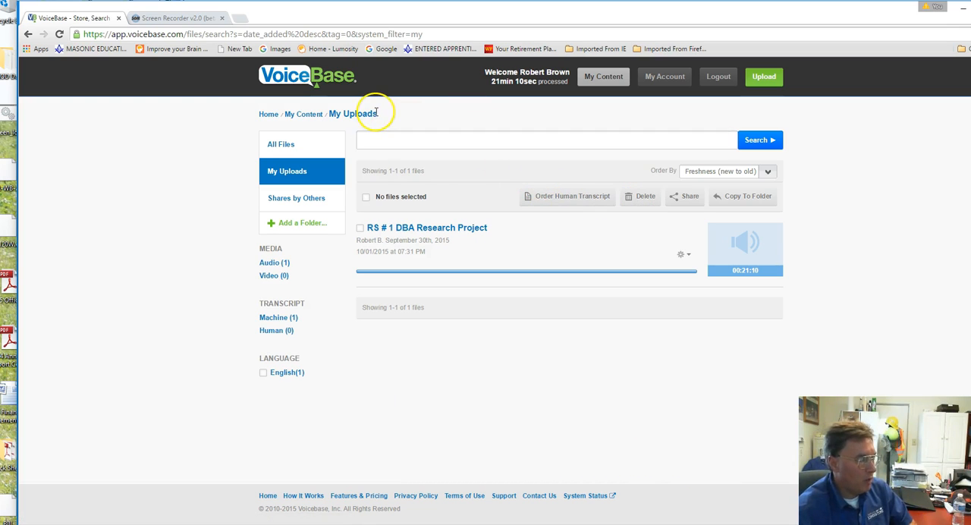
mouse_move(205, 130)
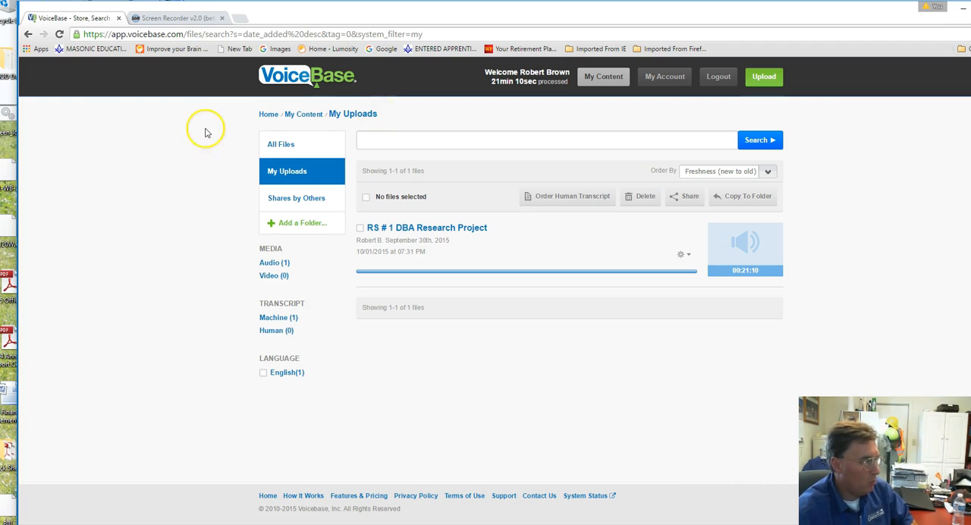
mouse_move(361, 86)
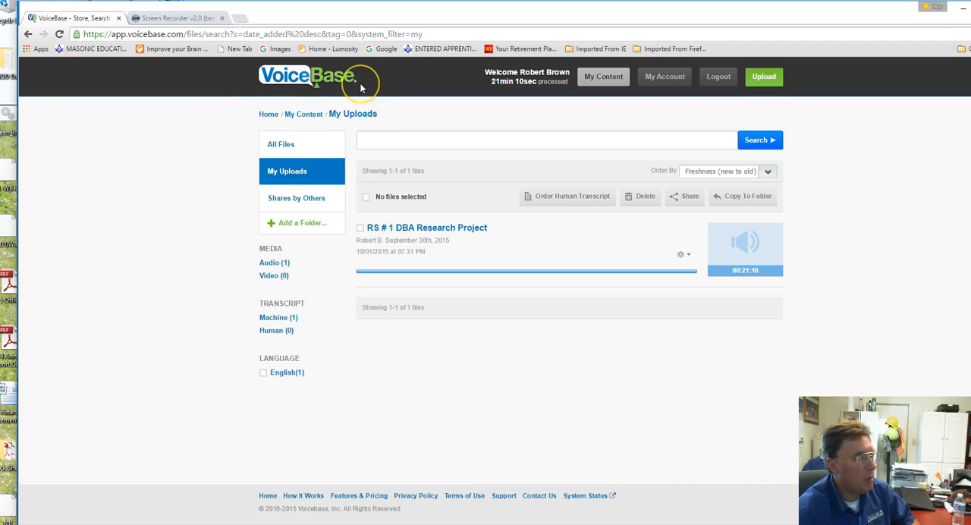
mouse_move(403, 85)
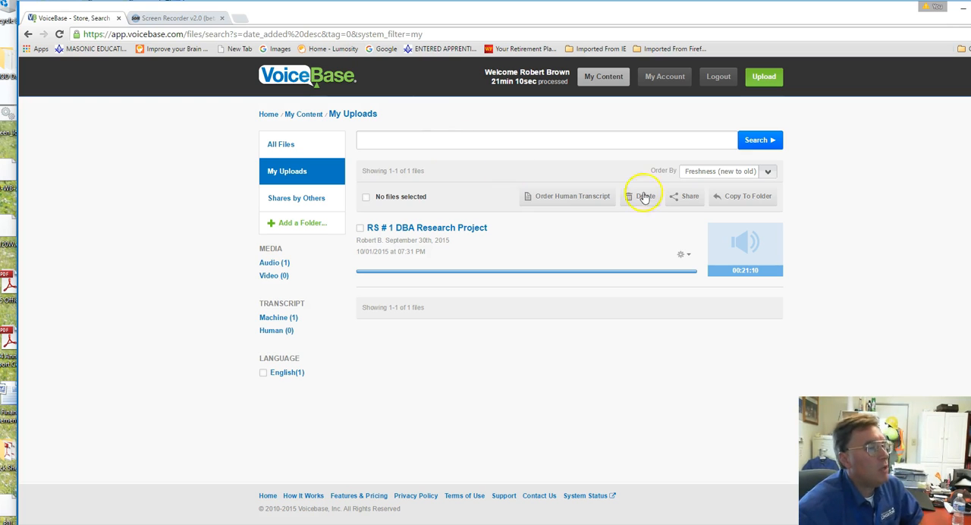
mouse_move(218, 252)
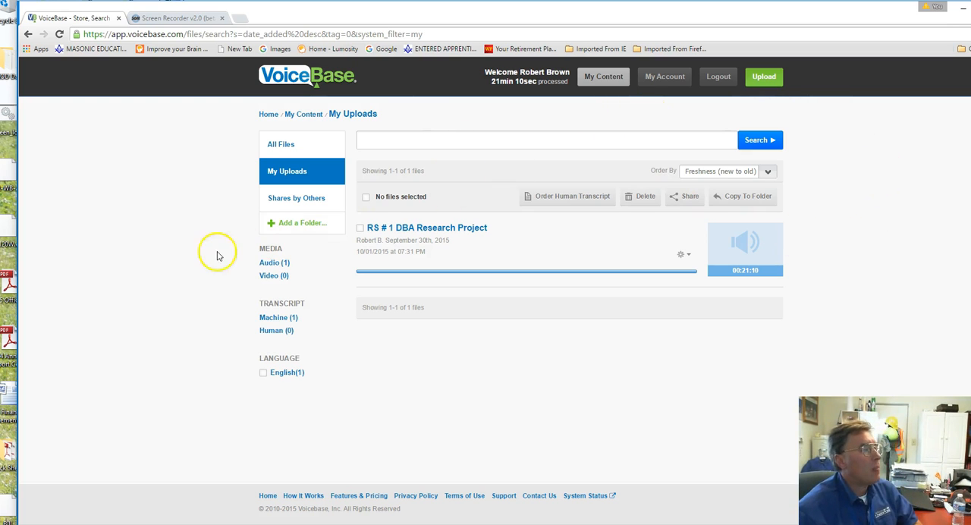
- Queue the interview One.m4a recording from Documents on the upload page
click(763, 76)
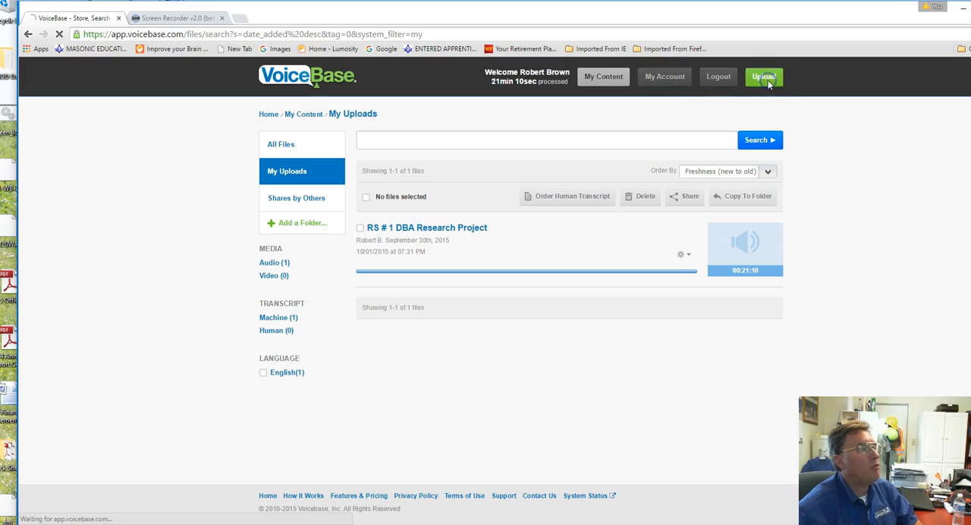
click(763, 76)
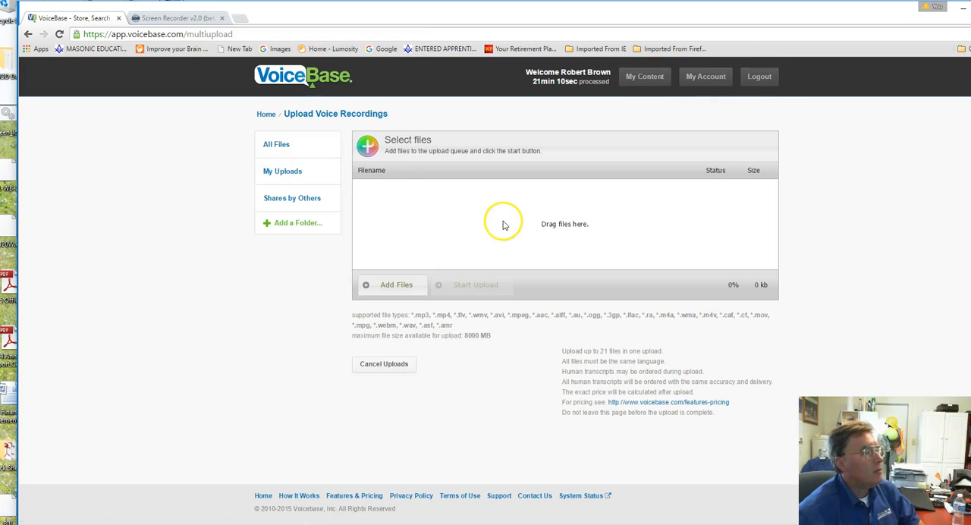
click(391, 285)
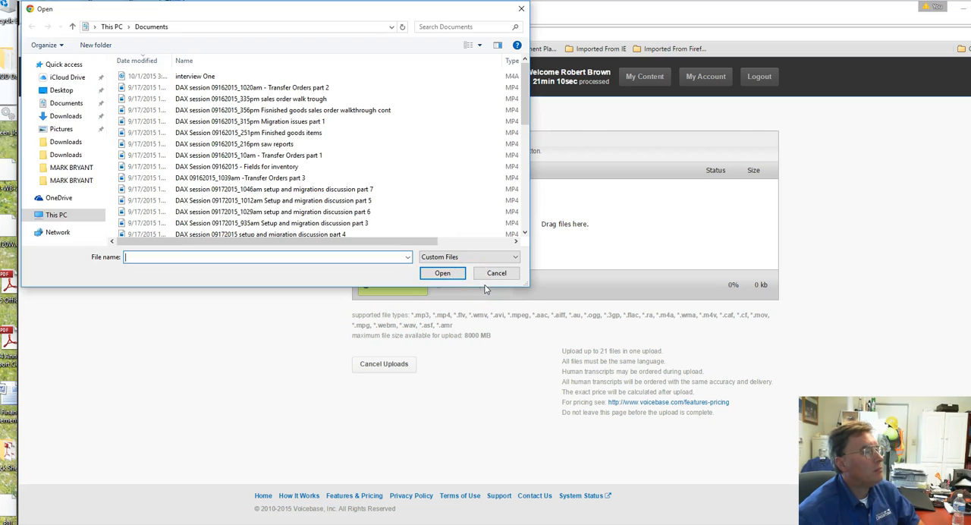
click(194, 76)
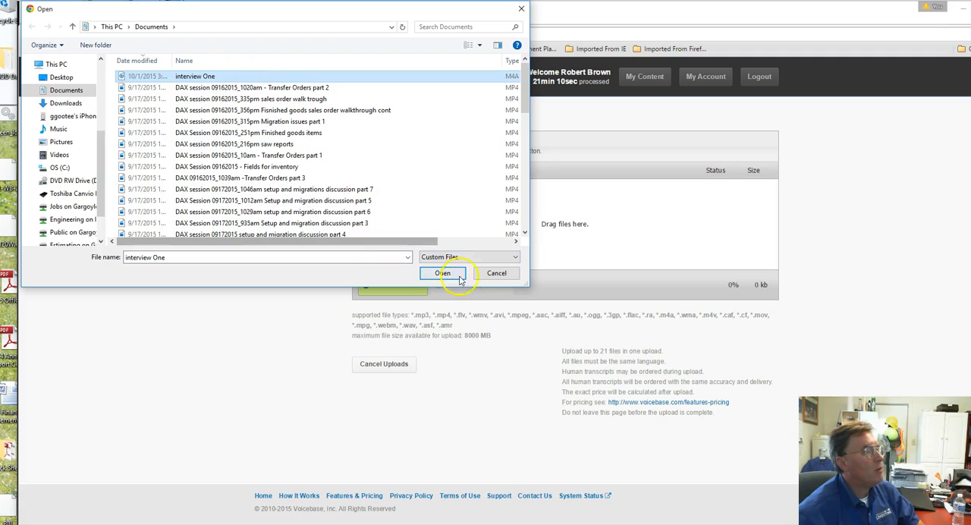
click(443, 273)
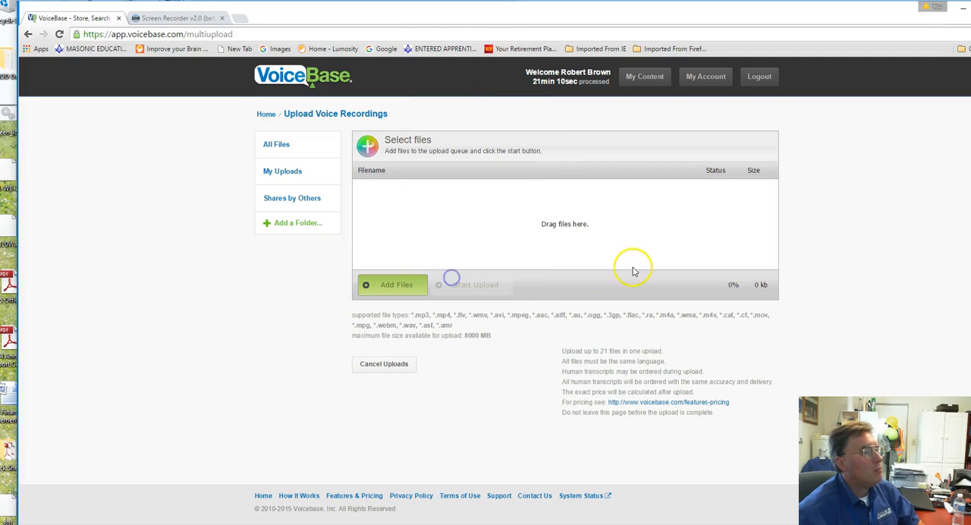
click(391, 285)
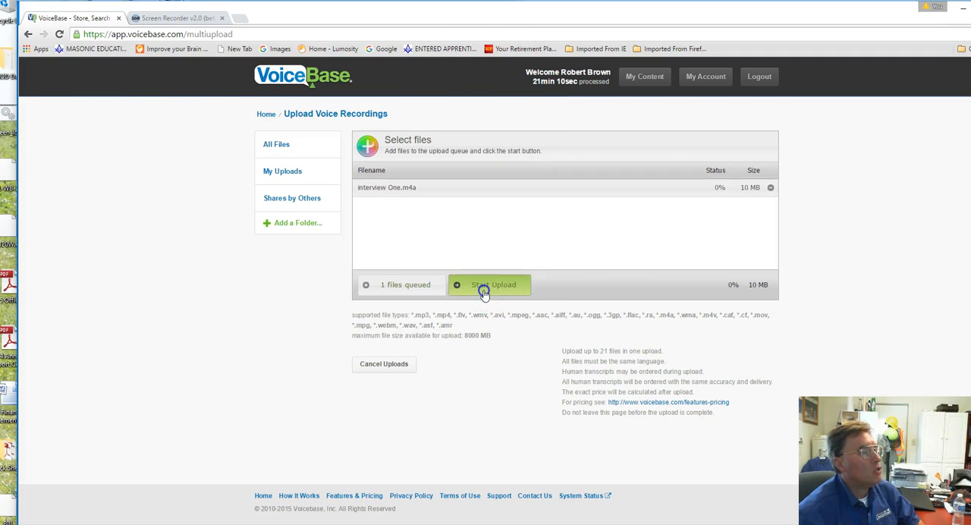
- Upload the recording and save its details with Standard transcription instead of Premium
click(488, 285)
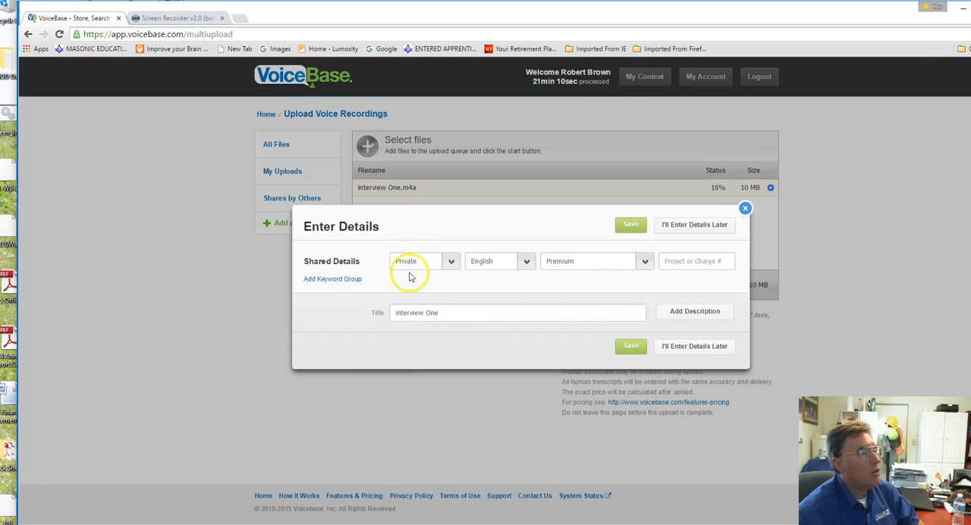
mouse_move(513, 274)
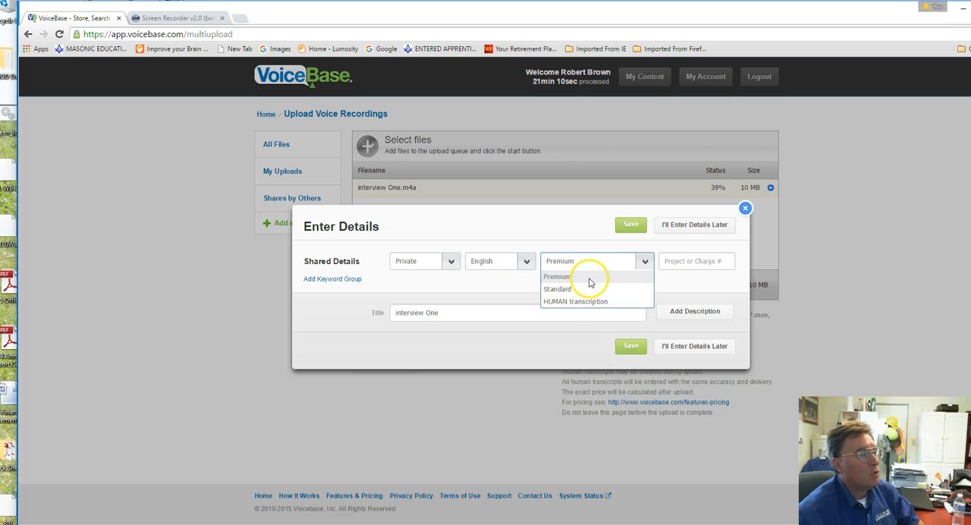
click(557, 288)
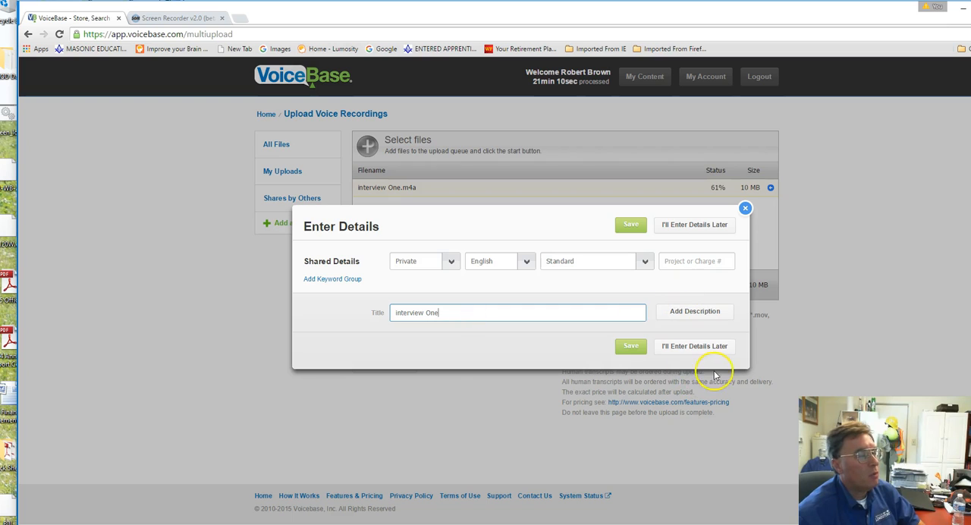
mouse_move(637, 334)
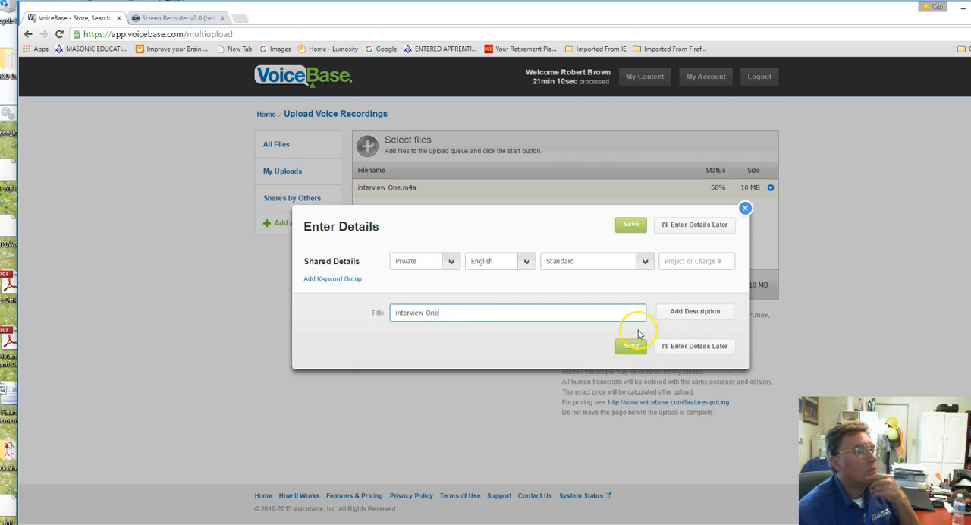
click(631, 346)
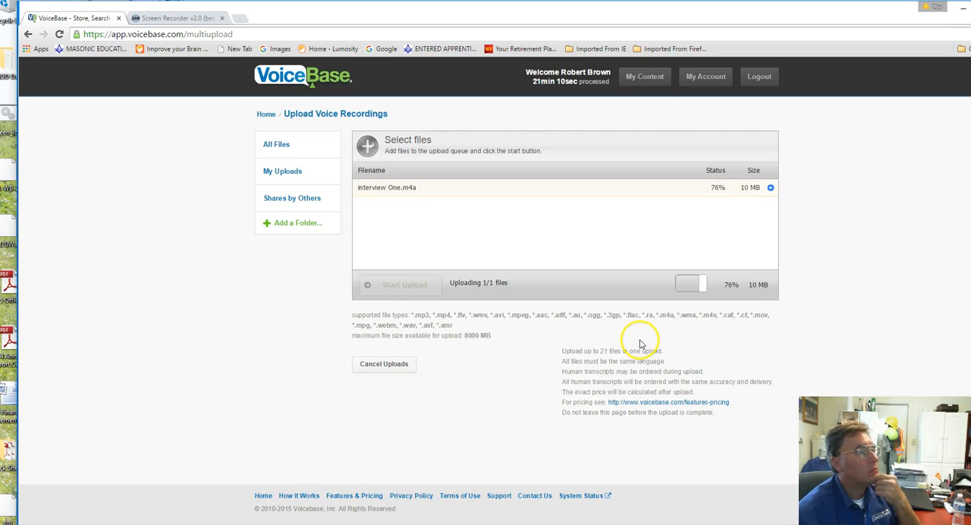
mouse_move(469, 294)
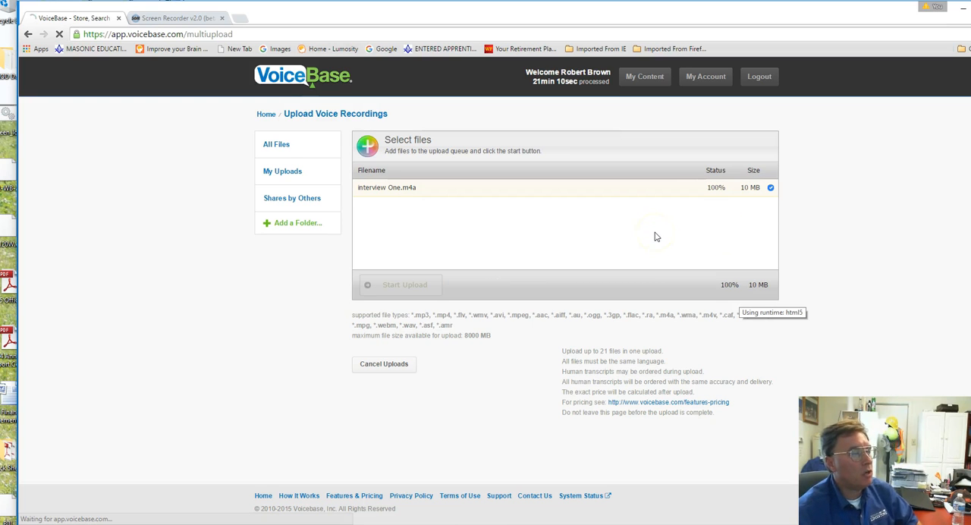
- Continue to the confirmation that the recording will be transcribed shortly
click(404, 285)
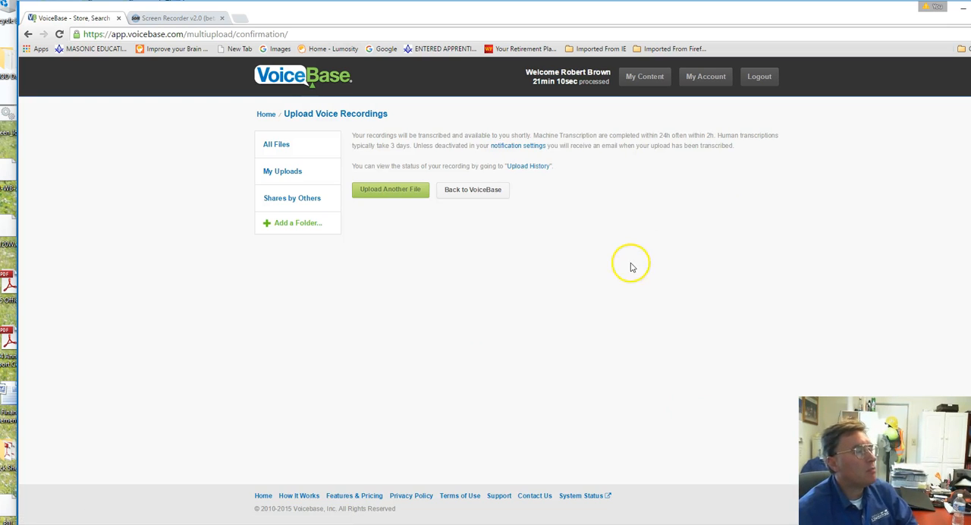
mouse_move(555, 163)
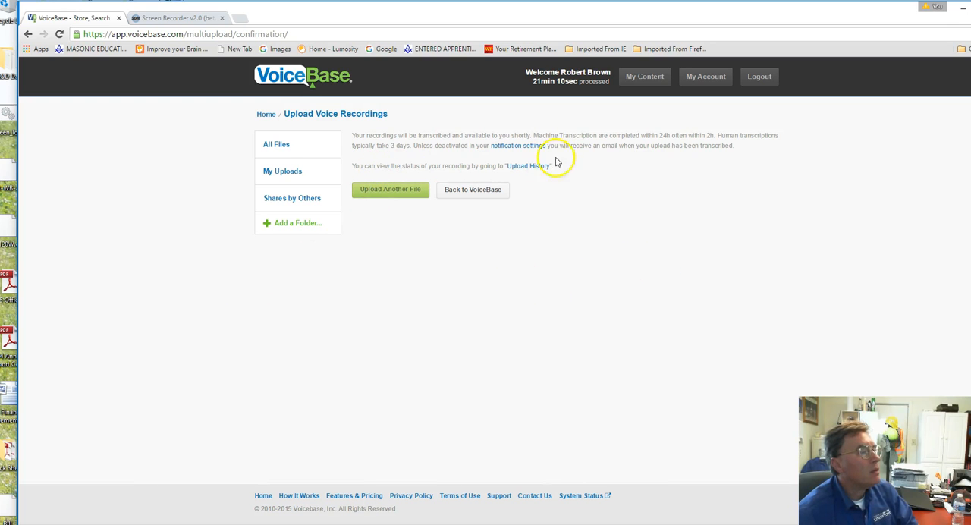
mouse_move(600, 194)
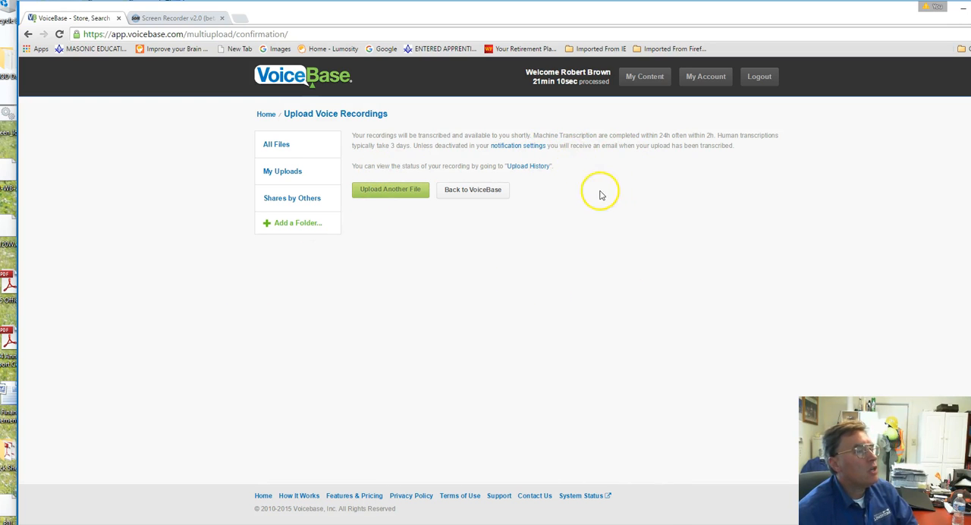
mouse_move(612, 139)
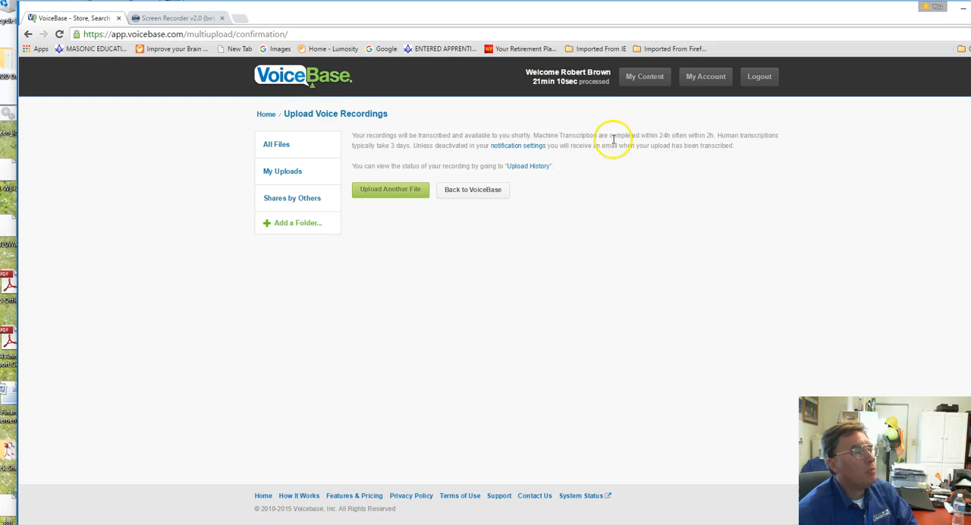
mouse_move(761, 139)
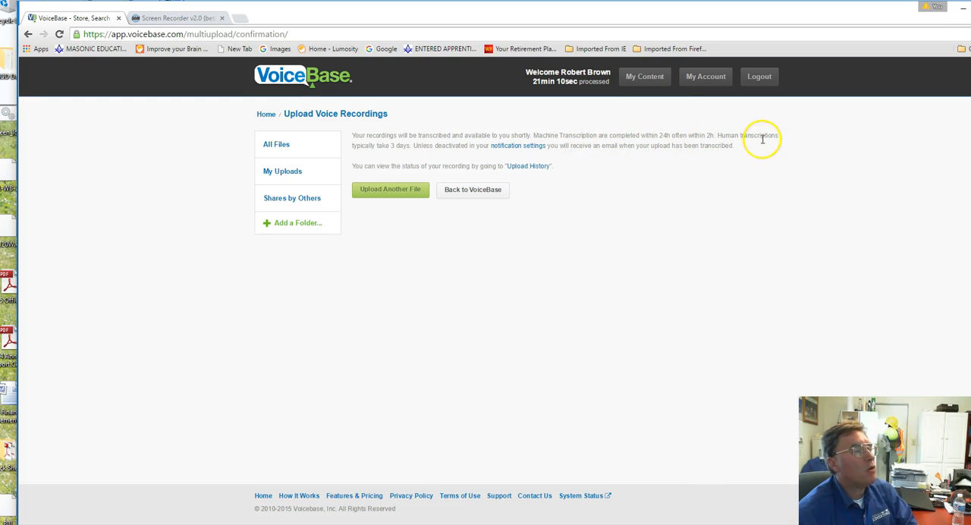
mouse_move(486, 213)
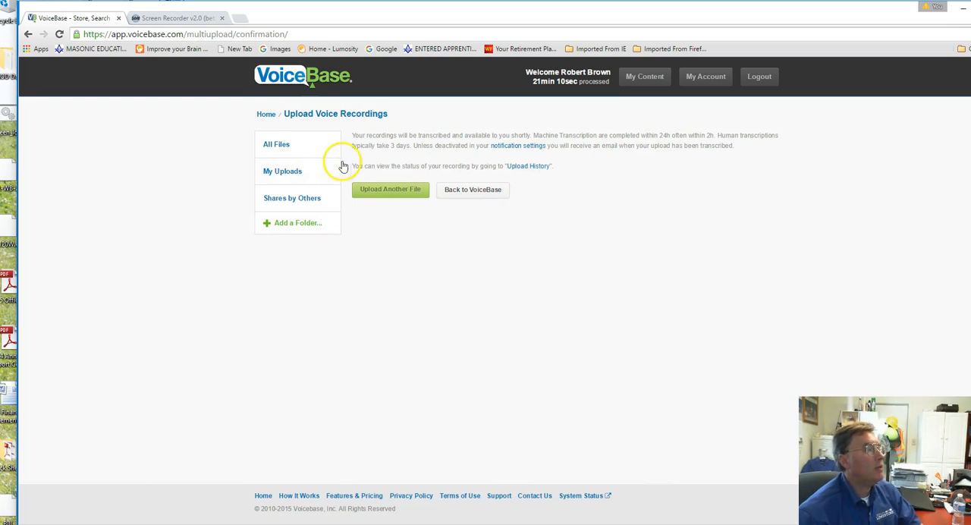
- Return to My Uploads and choose the RS # 1 DBA Research Project file
click(283, 170)
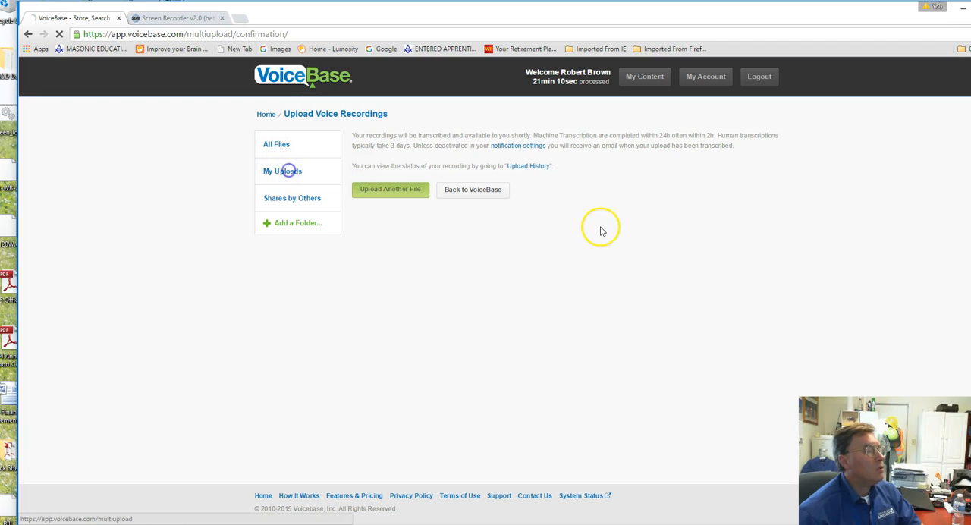
click(282, 170)
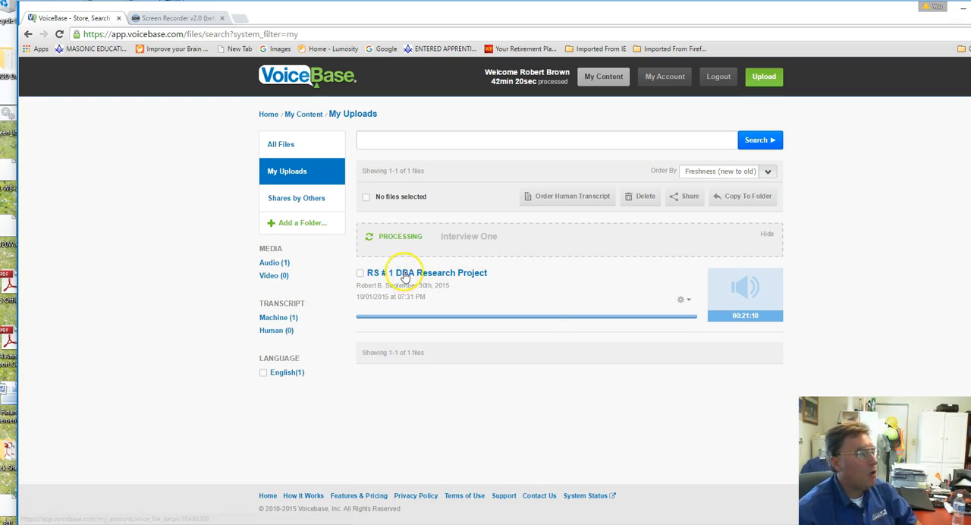
click(425, 273)
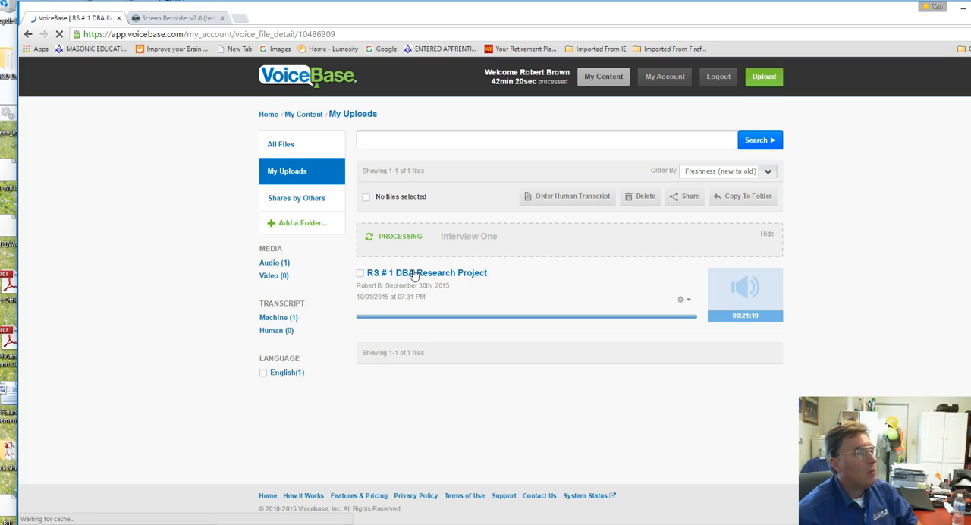
- Load the RS # 1 DBA Research Project detail page with its player and transcript
click(425, 273)
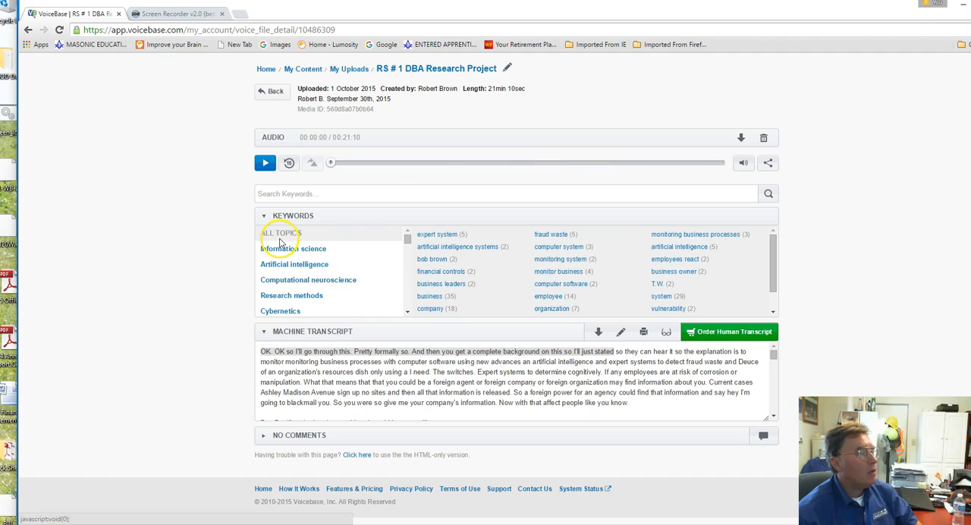
mouse_move(695, 234)
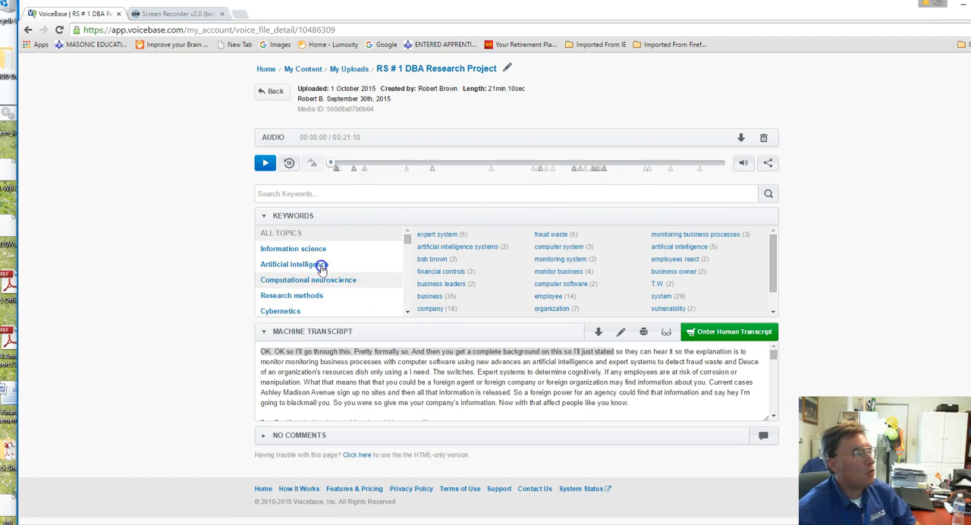
- Search Artificial intelligence keywords, play from a hit marker and pause at 0:24
click(294, 262)
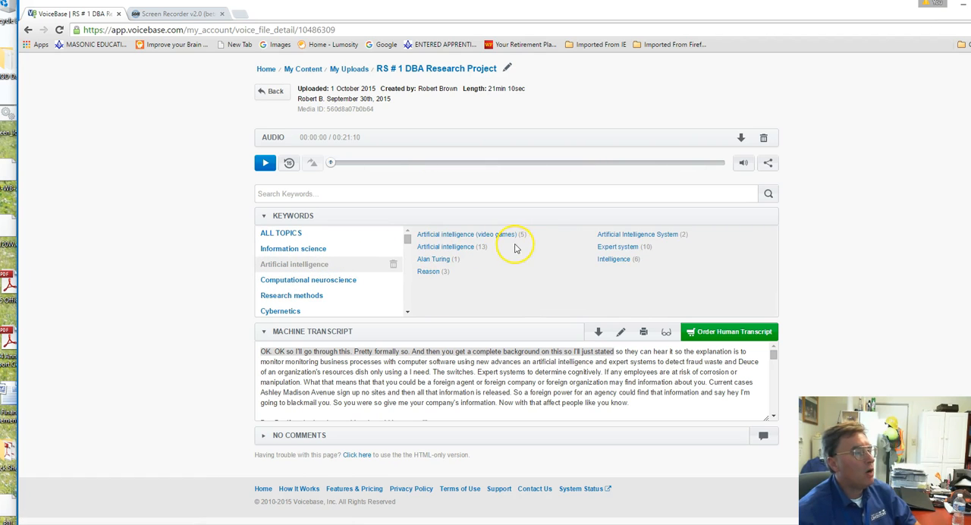
click(467, 234)
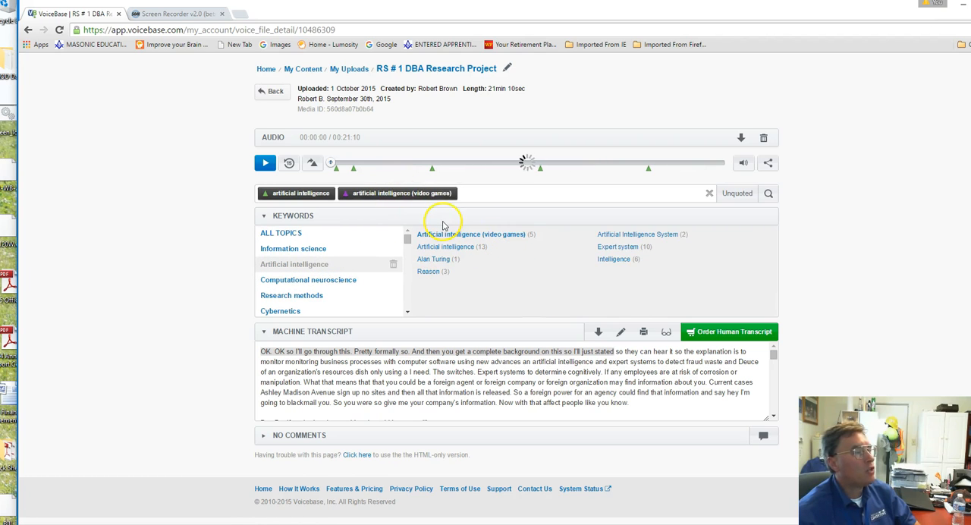
mouse_move(503, 186)
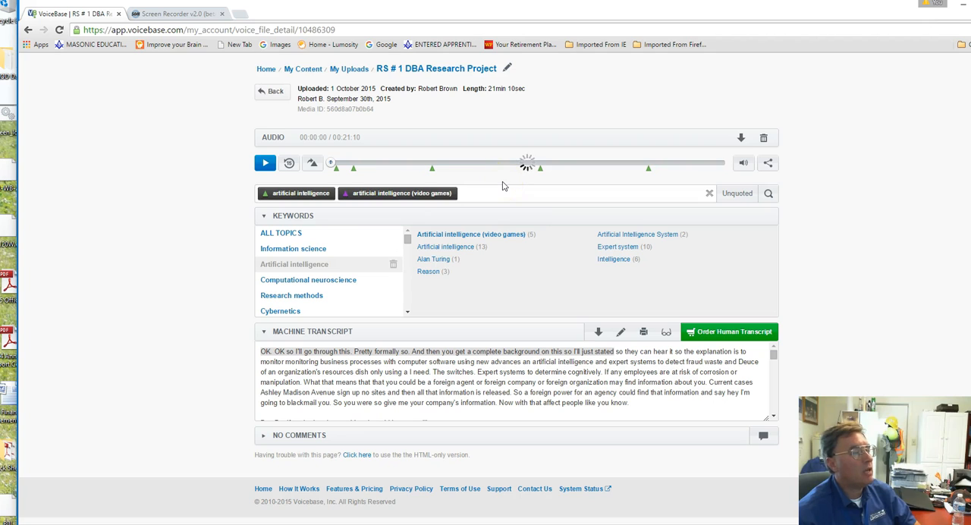
click(263, 162)
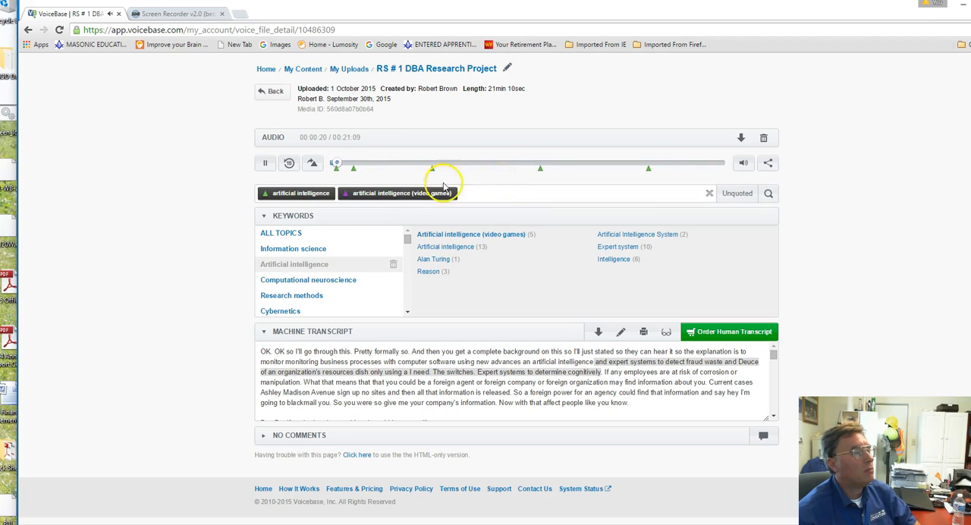
click(266, 162)
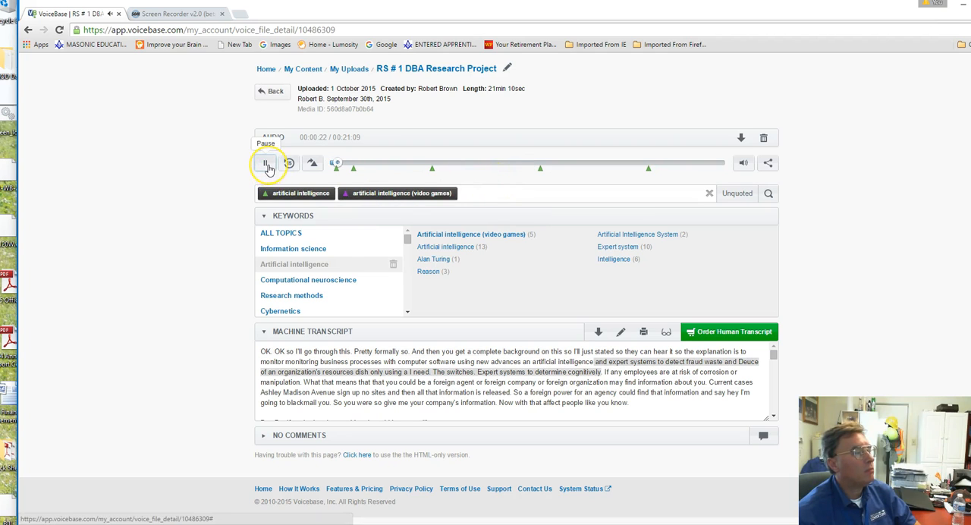
click(266, 163)
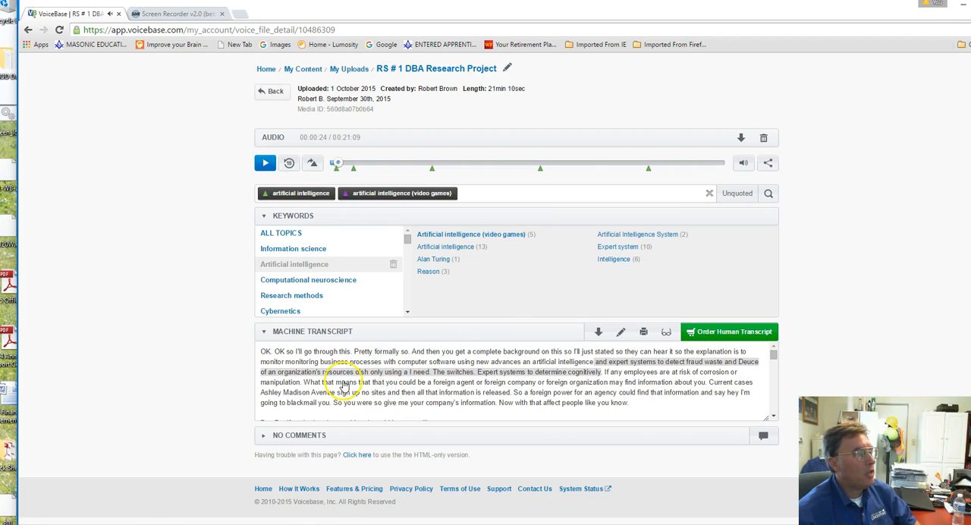
scroll(down, 3)
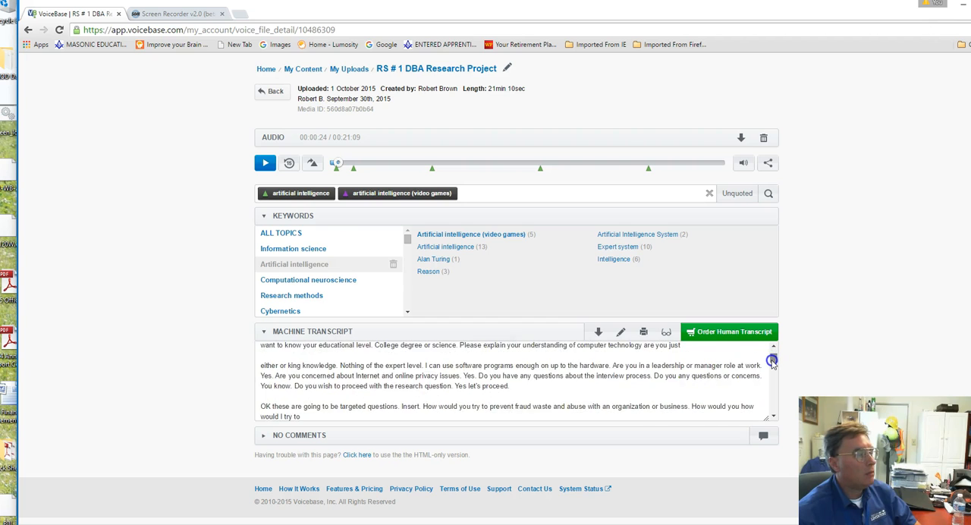
scroll(down, 3)
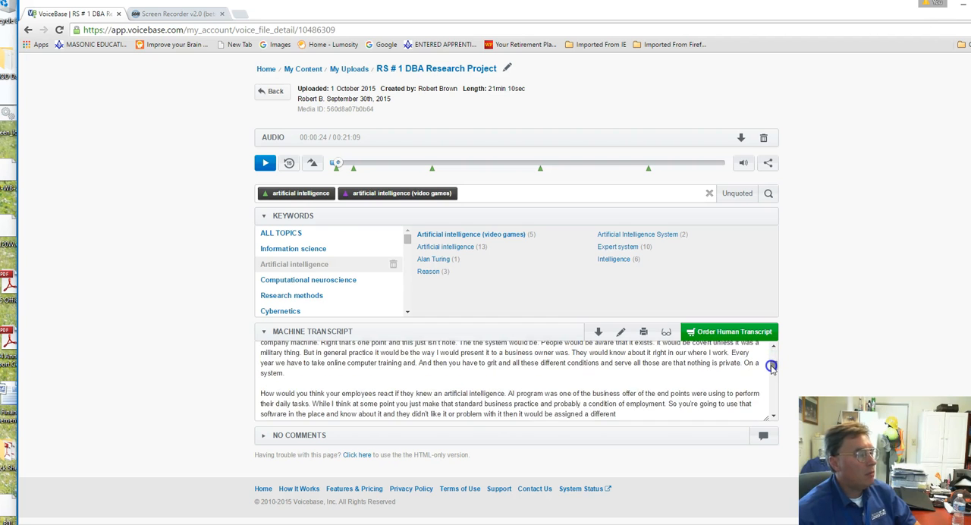
scroll(down, 3)
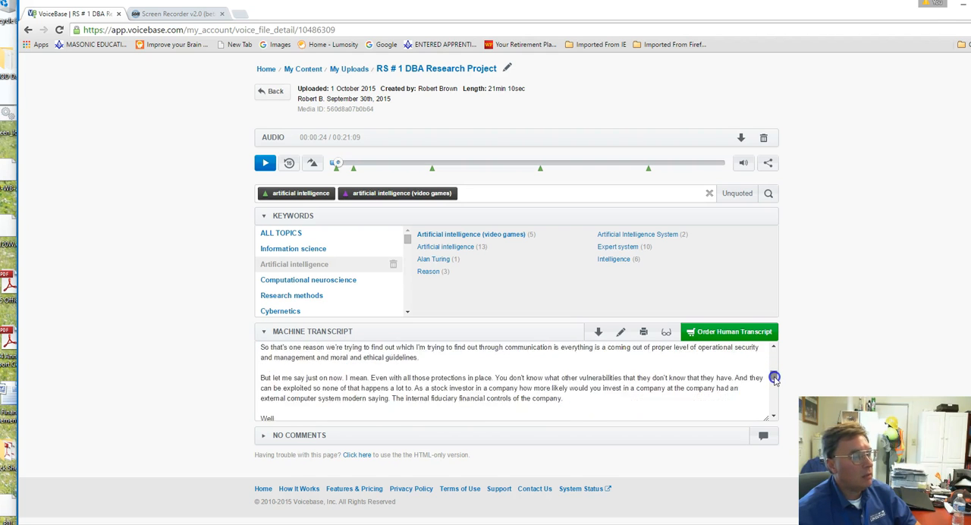
scroll(down, 3)
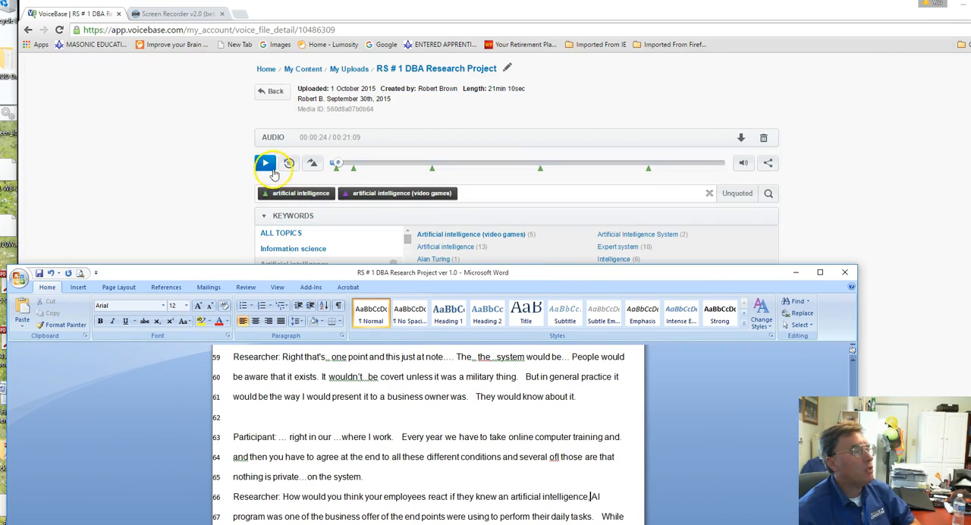
- Resume playback, clear the keyword search back to all topics, and pause at 0:29
click(265, 162)
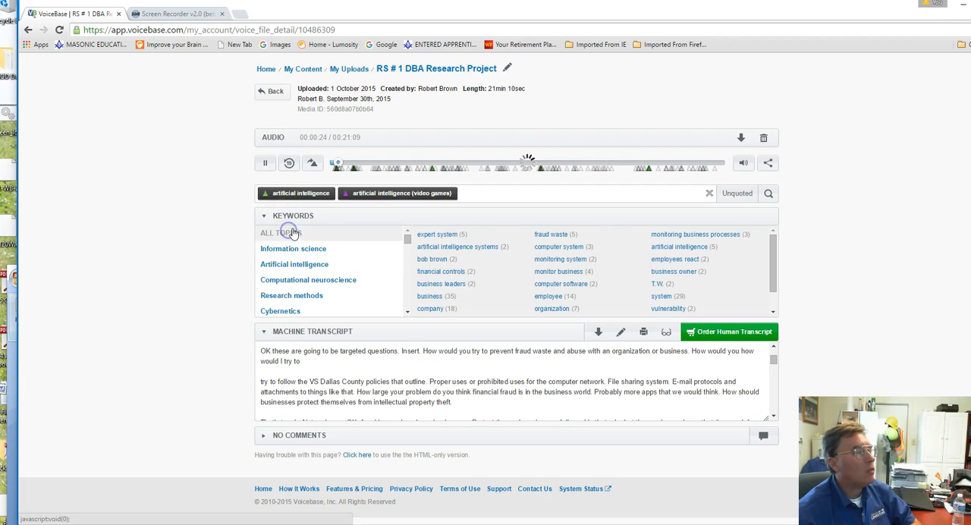
click(266, 162)
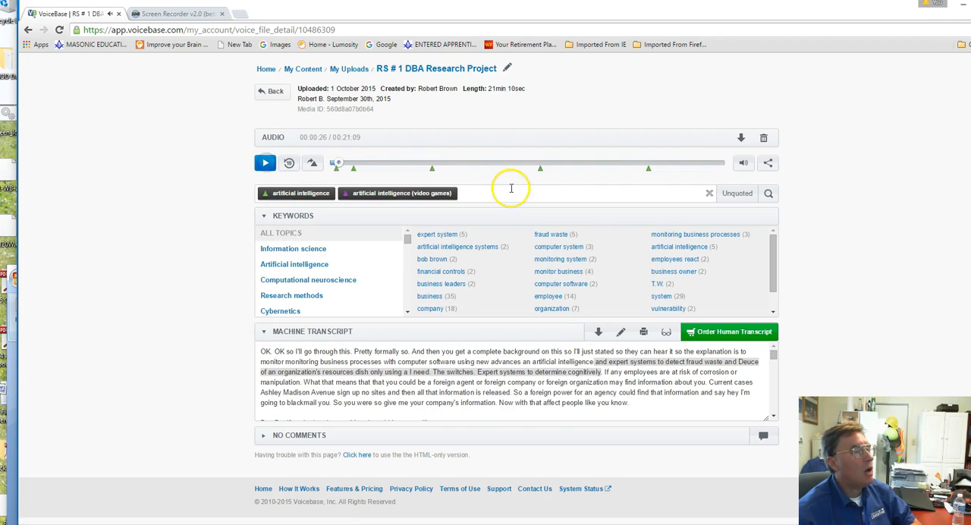
mouse_move(579, 209)
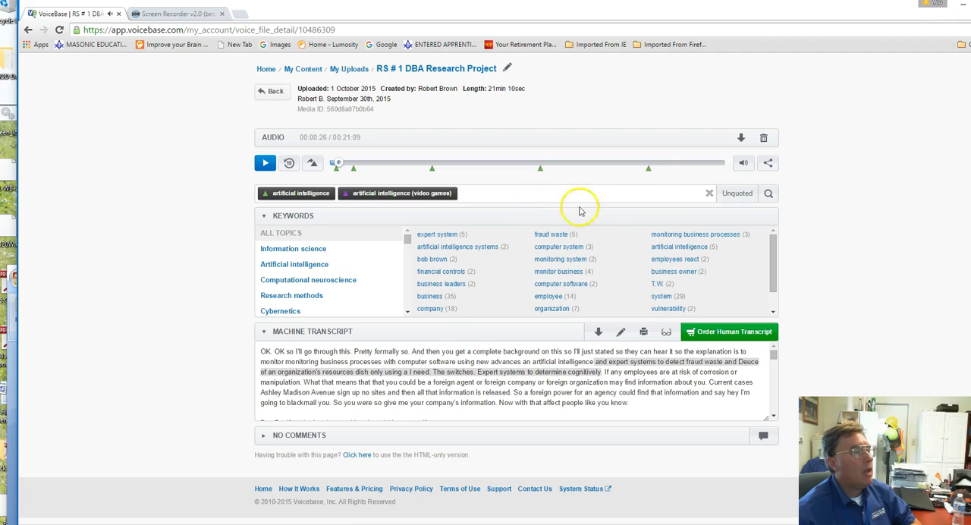
click(265, 162)
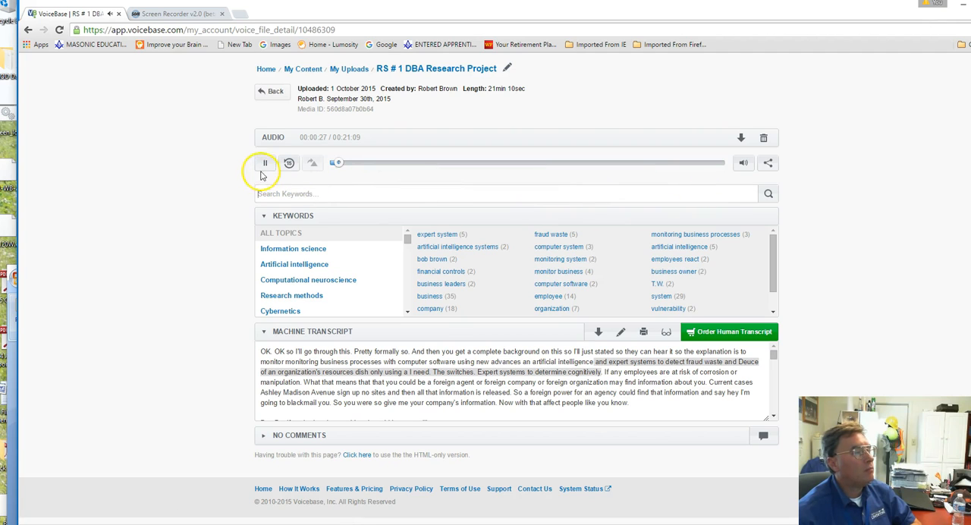
click(264, 164)
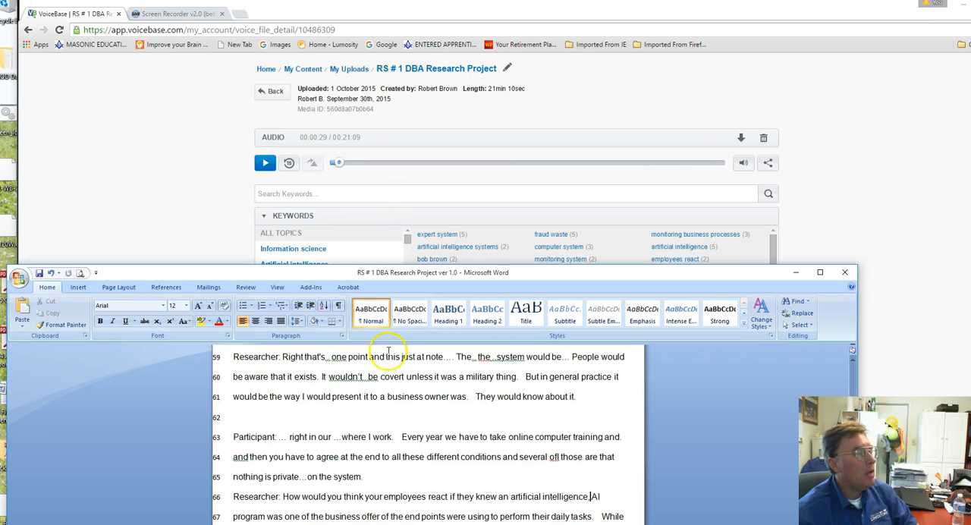
- Bring the edited Word transcript forward and review it down to page four
click(819, 272)
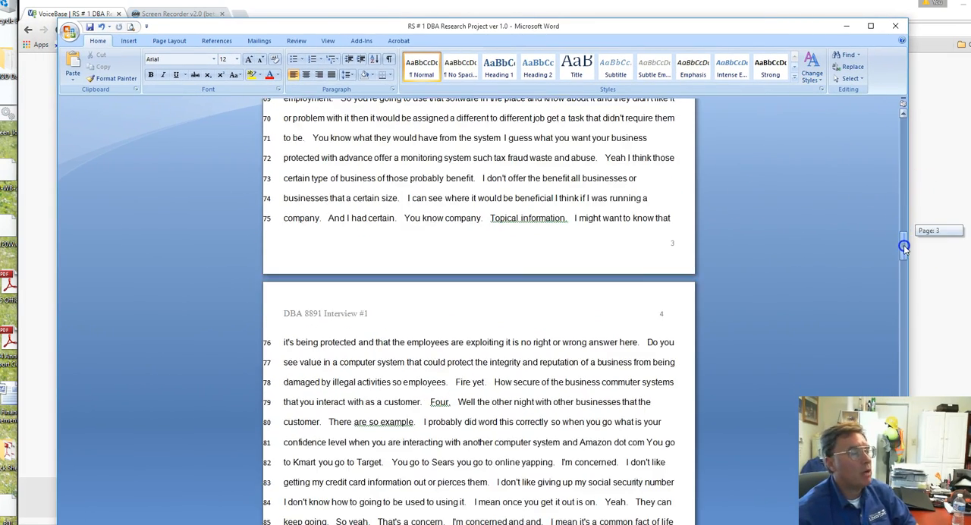
scroll(down, 3)
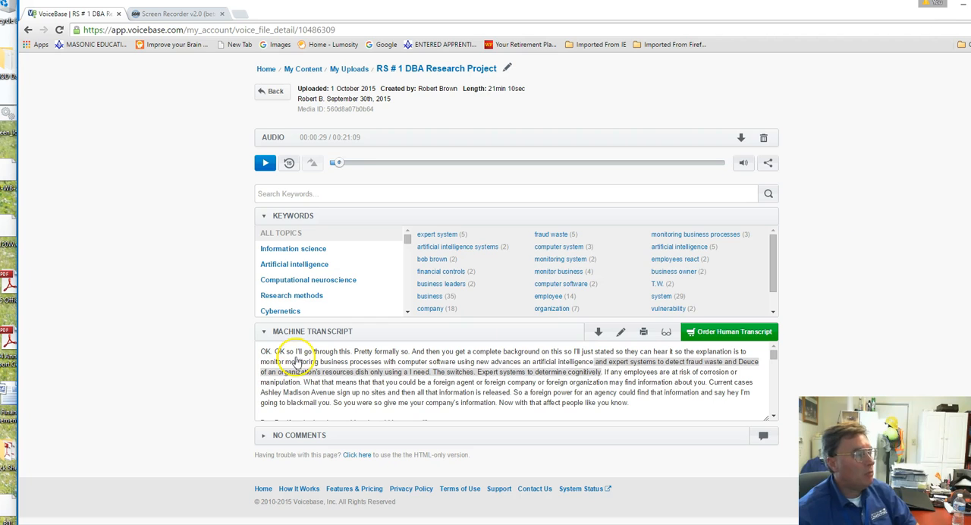
mouse_move(664, 330)
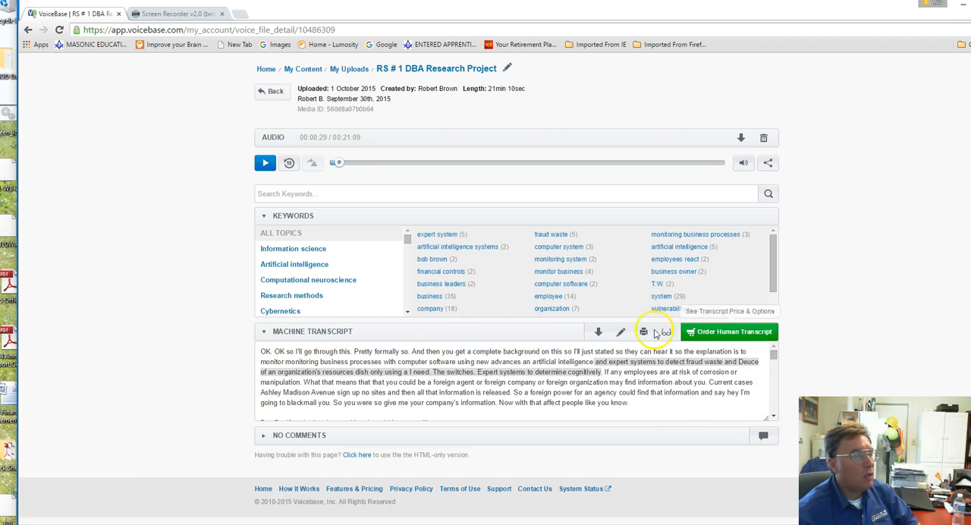
- View the human transcript pricing and options from the Machine Transcript bar
click(598, 330)
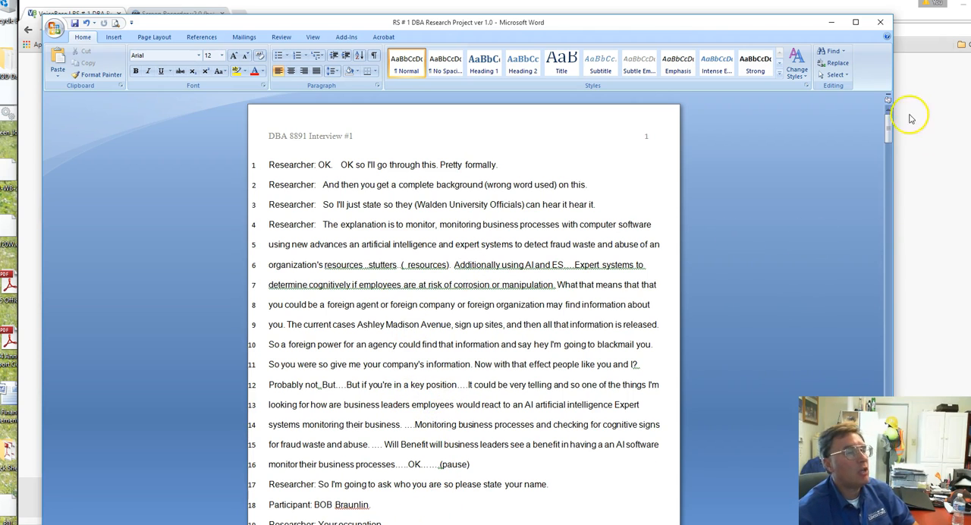
- Scroll the Word transcript to the first page with the opening Researcher lines
scroll(down, 3)
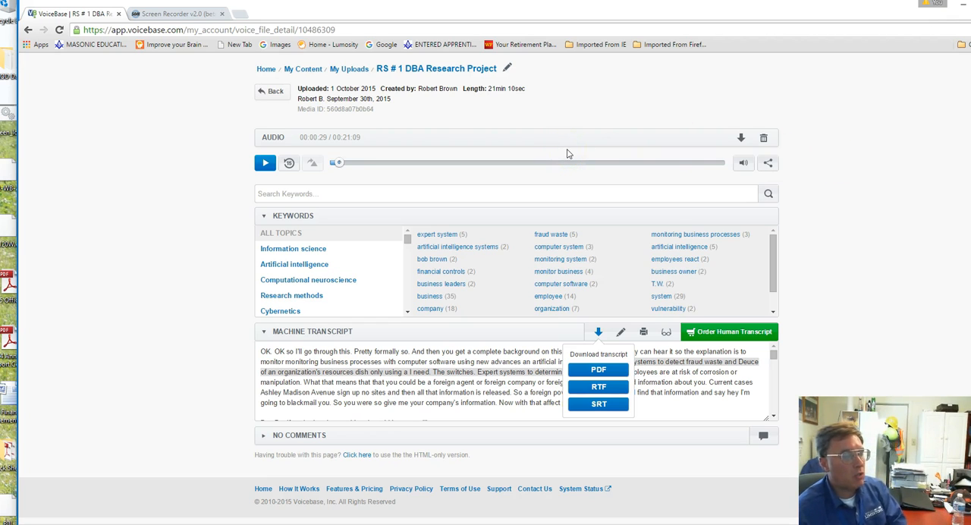
mouse_move(809, 382)
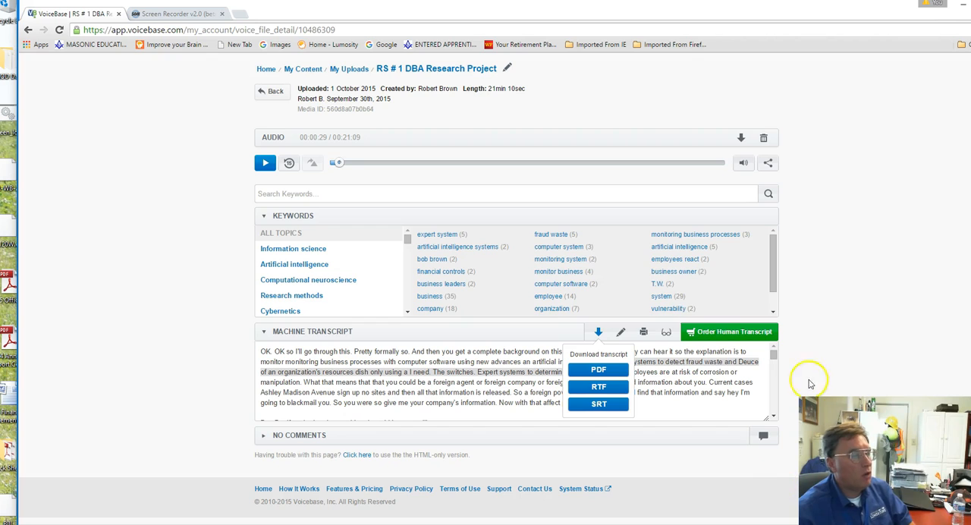
mouse_move(725, 367)
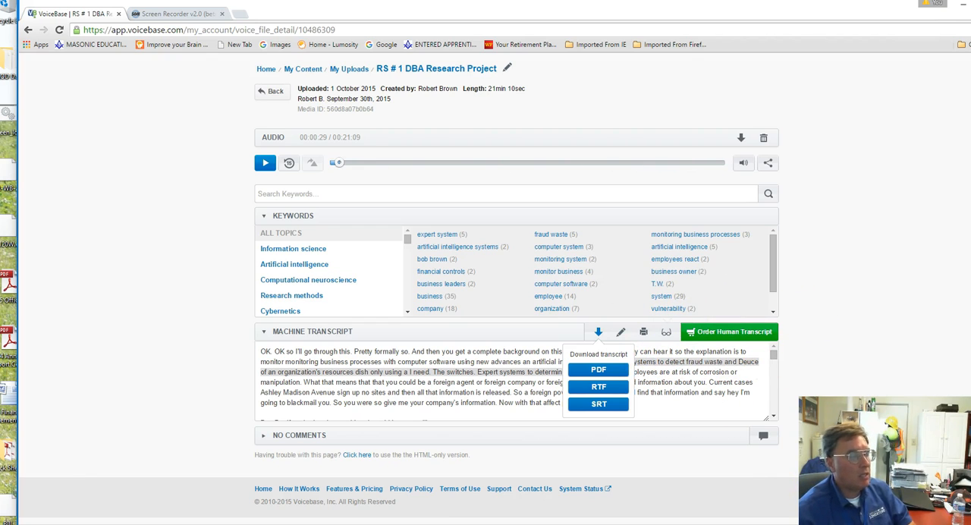
mouse_move(763, 403)
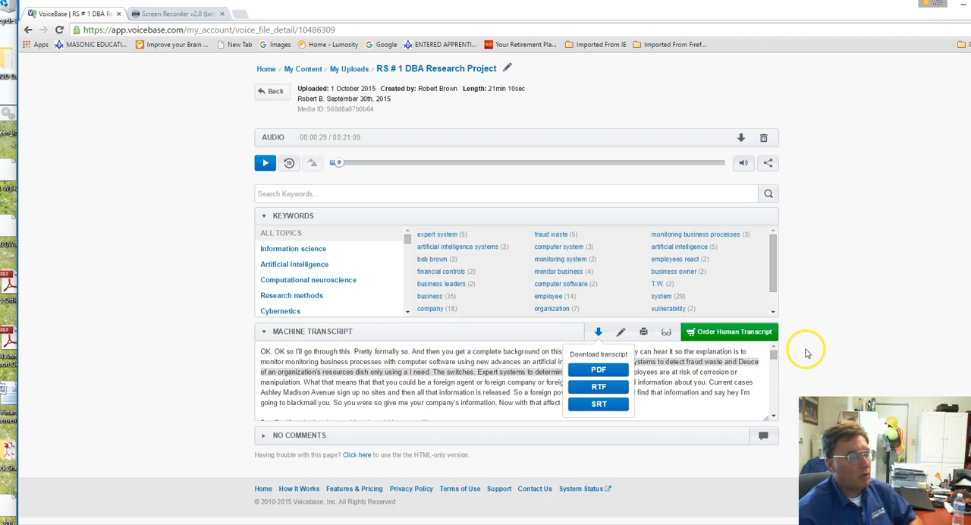
mouse_move(767, 308)
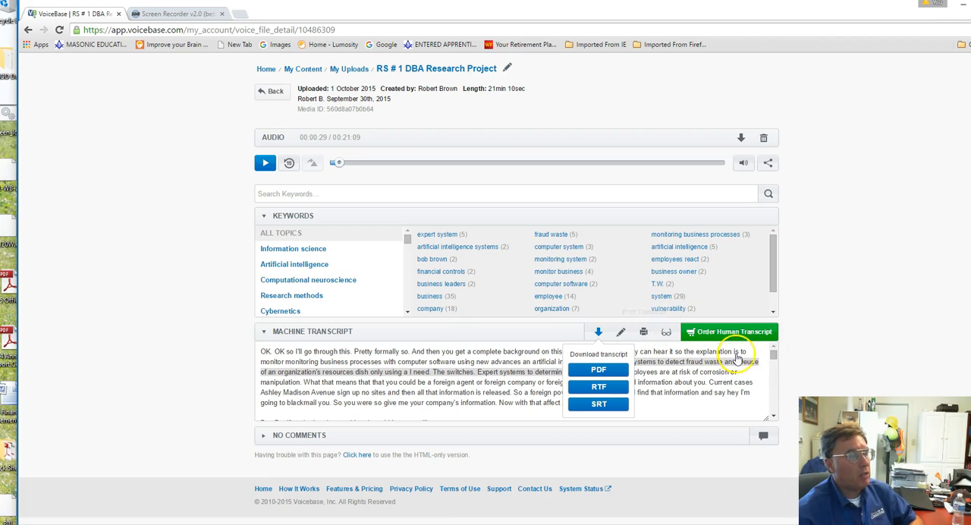
mouse_move(861, 337)
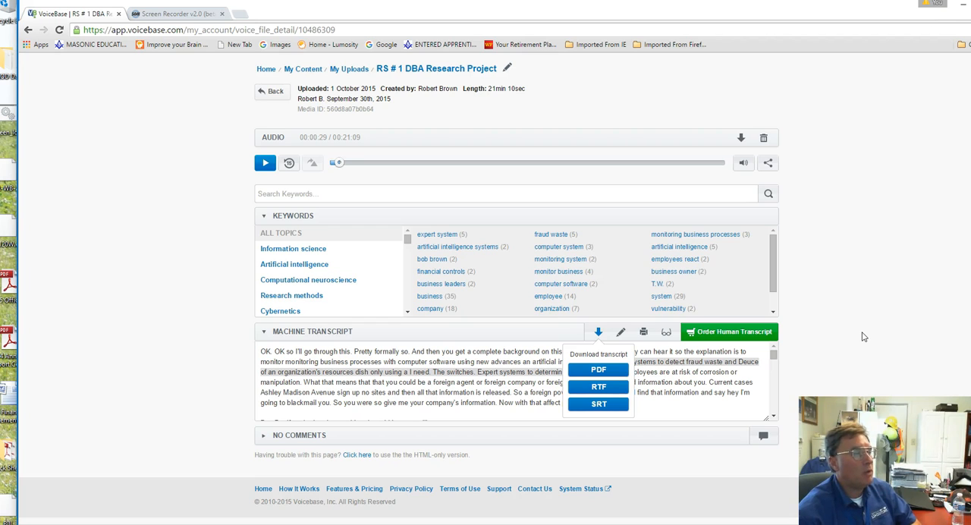
mouse_move(325, 291)
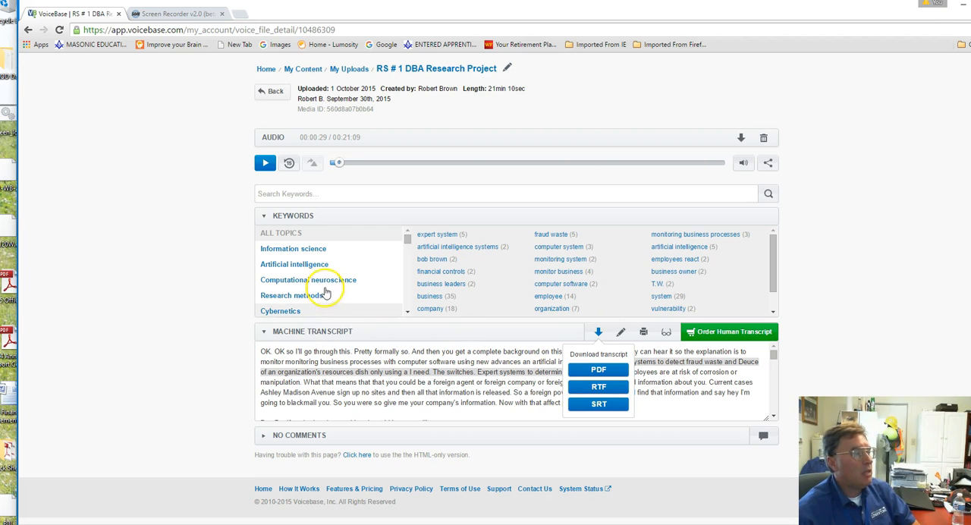